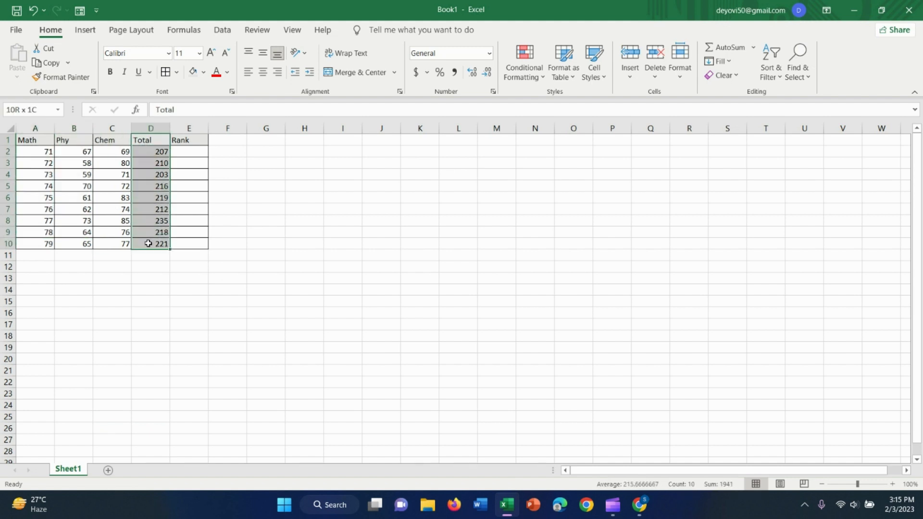
# - Review the SUM totals in D2:D10, then make E2 the active cell for the first rank
pyautogui.click(227, 174)
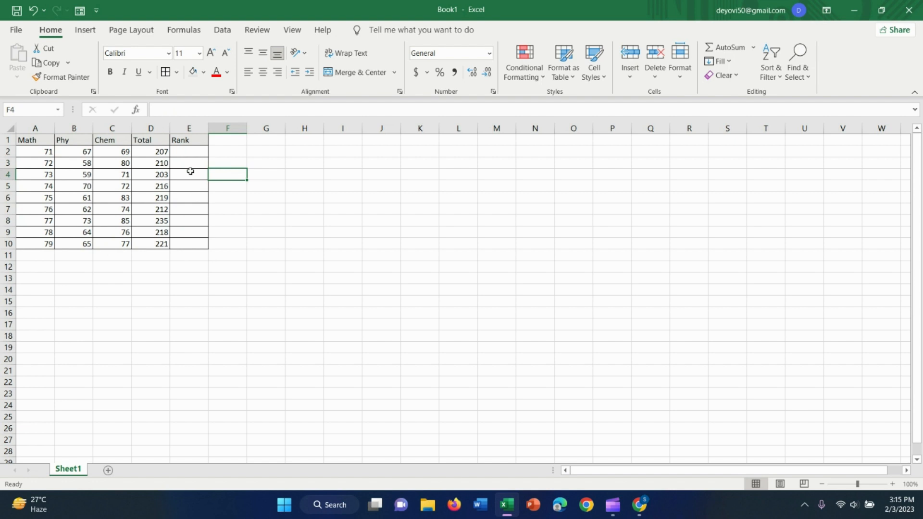
pyautogui.click(150, 151)
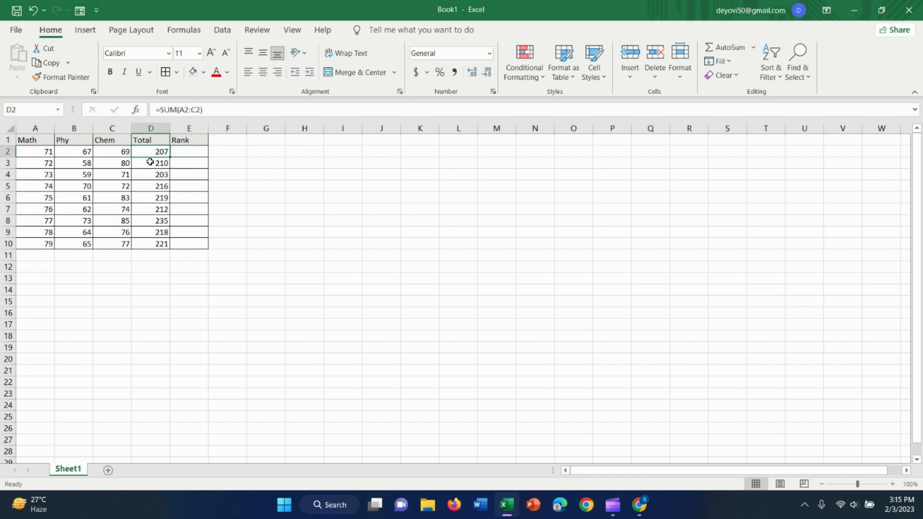
pyautogui.moveTo(151, 151); pyautogui.dragTo(151, 244)
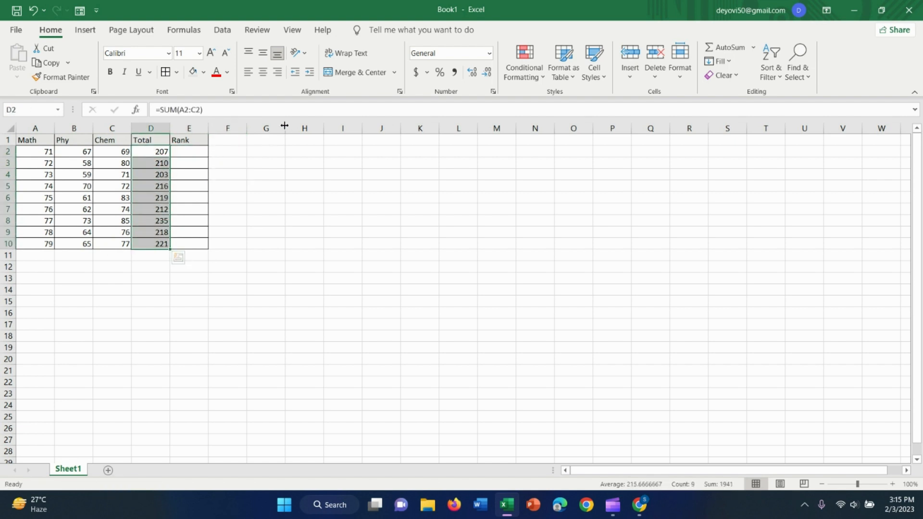
pyautogui.click(196, 152)
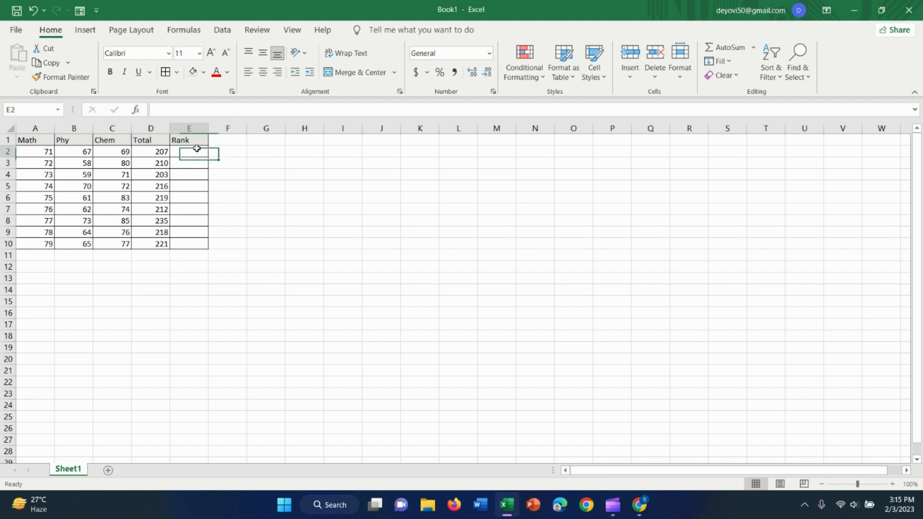
# - Enter =RANK(D2,$D$2:$D$10) in E2, locking the range with F4, so it returns 8
pyautogui.write('=')
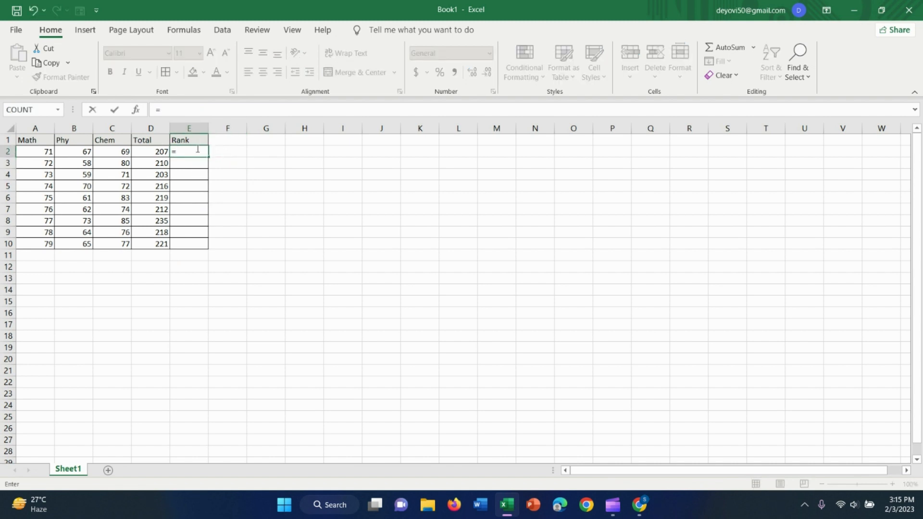
pyautogui.write('rank')
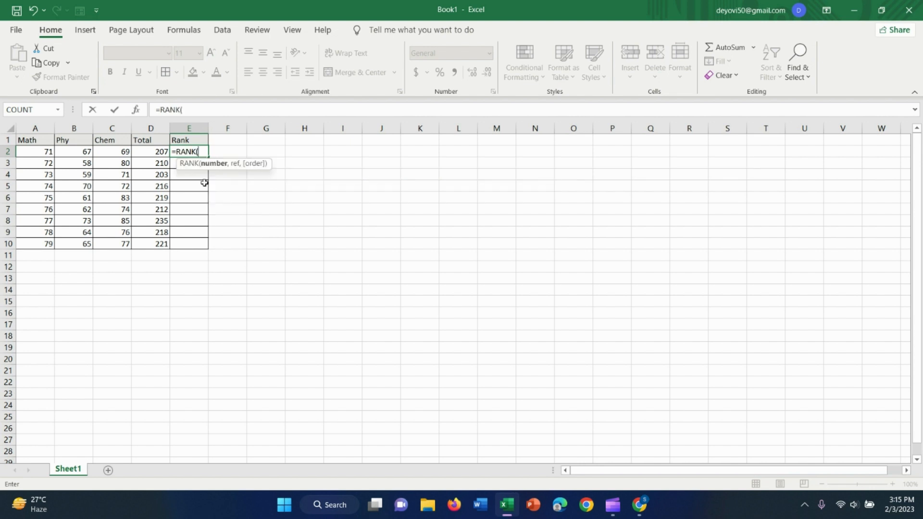
pyautogui.moveTo(147, 152)
pyautogui.write('D2,')
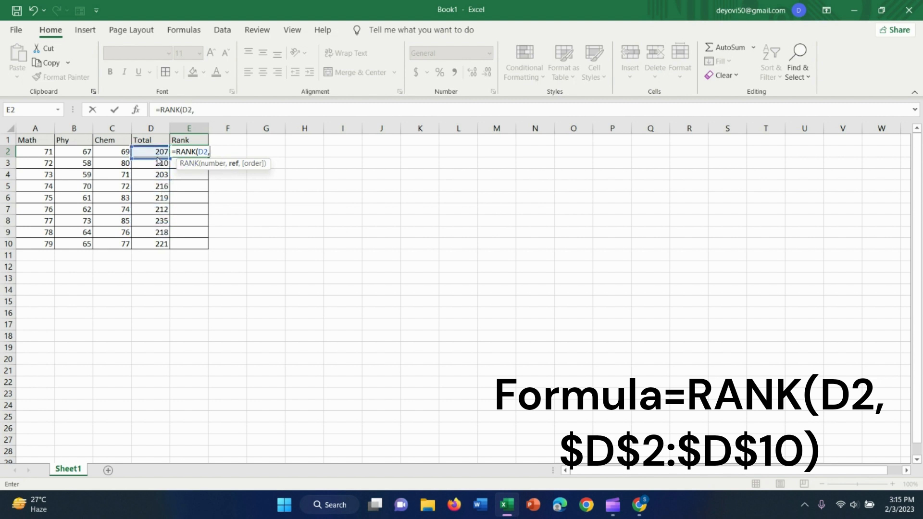
pyautogui.moveTo(150, 151); pyautogui.dragTo(150, 209)
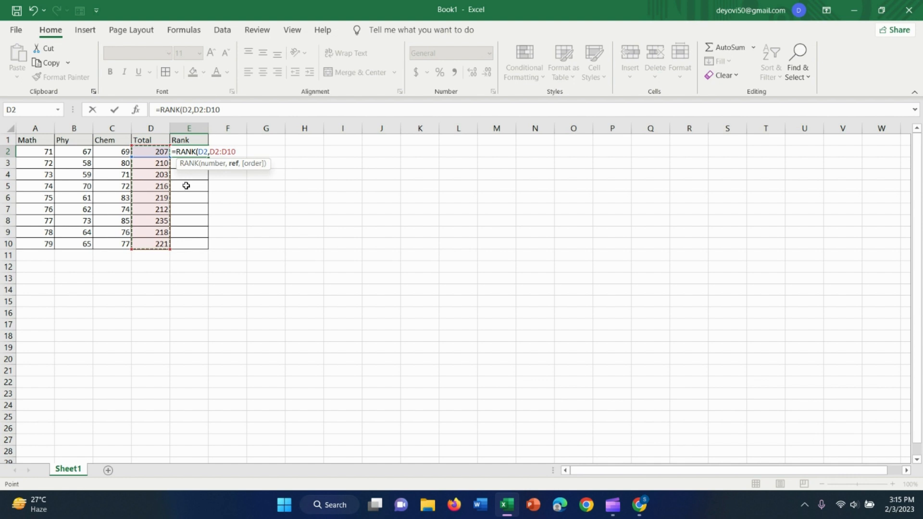
pyautogui.press('F4')
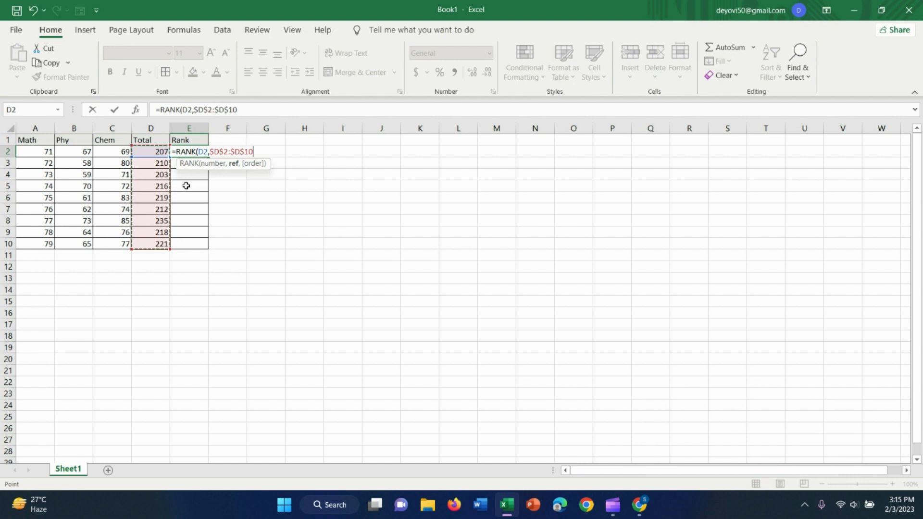
pyautogui.press('Enter')
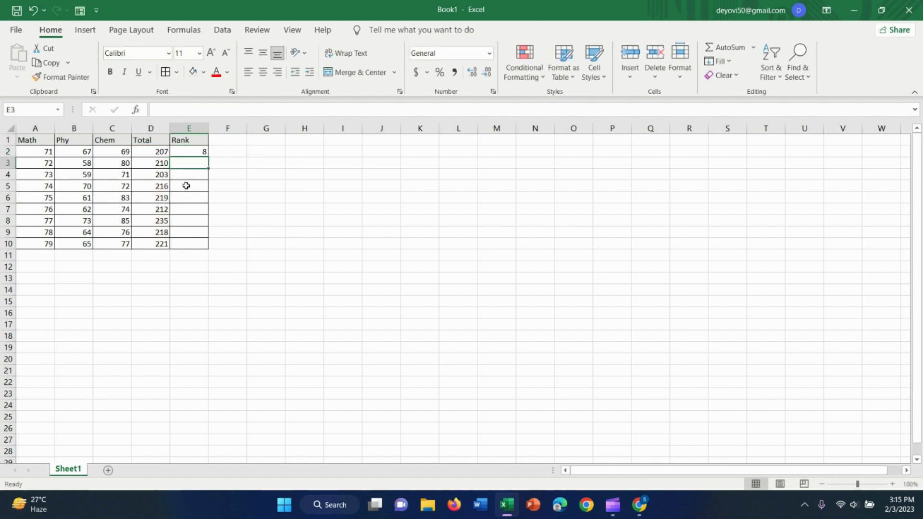
# - Fill the RANK formula from E2 down to E10, giving ranks 8, 7, 9, 5, 3, 6, 1, 4, 2
pyautogui.click(188, 152)
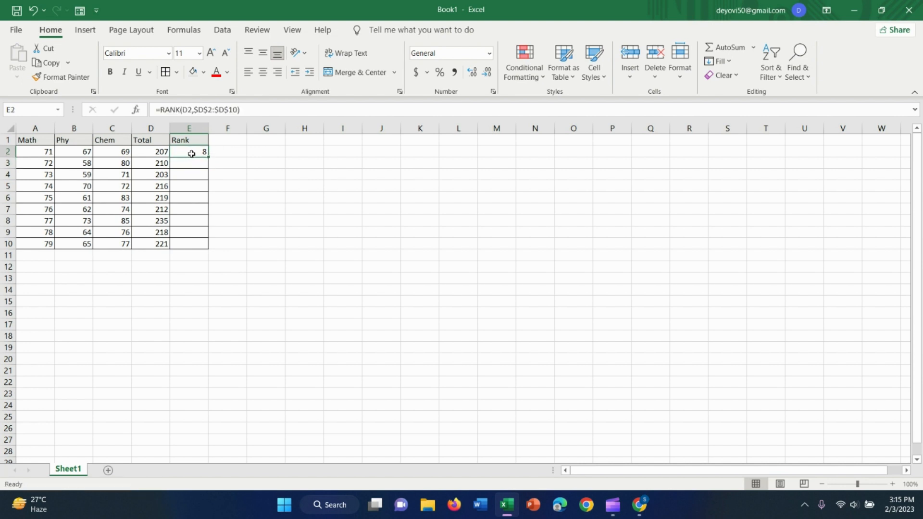
pyautogui.moveTo(205, 156); pyautogui.dragTo(207, 225)
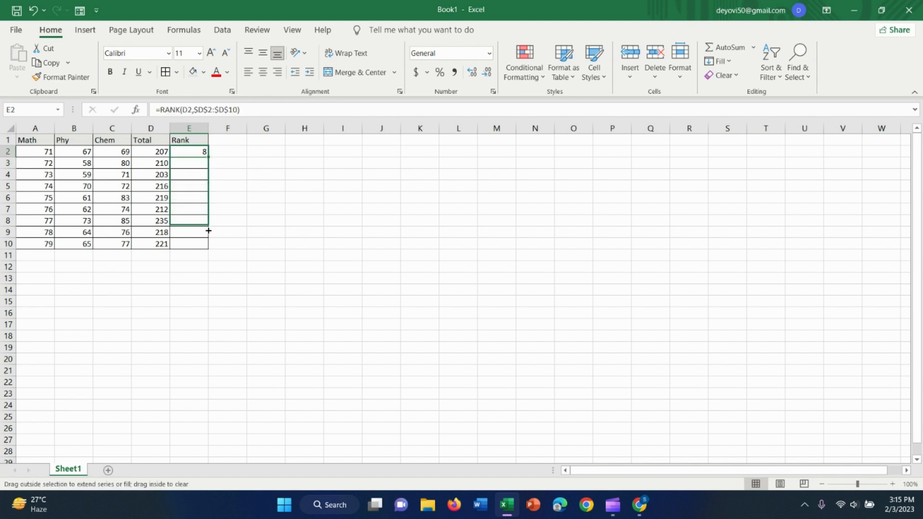
pyautogui.moveTo(204, 151); pyautogui.dragTo(204, 243)
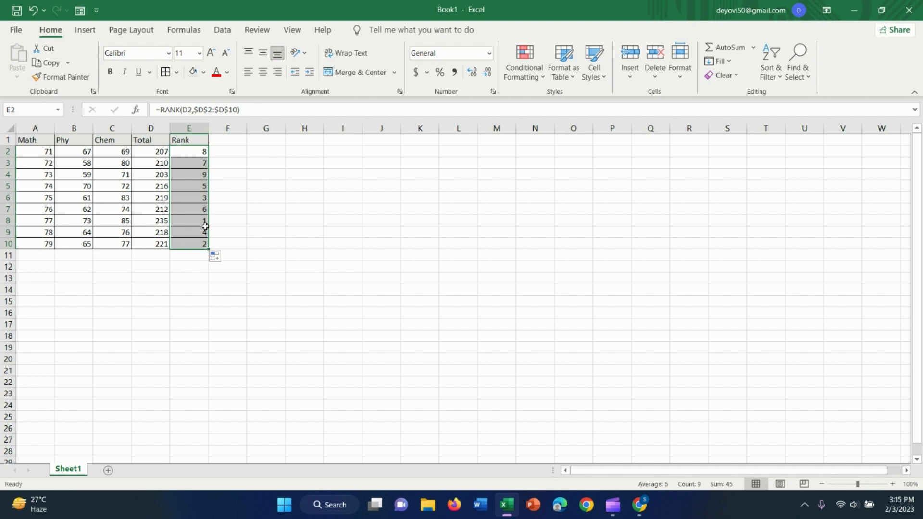
pyautogui.moveTo(190, 215)
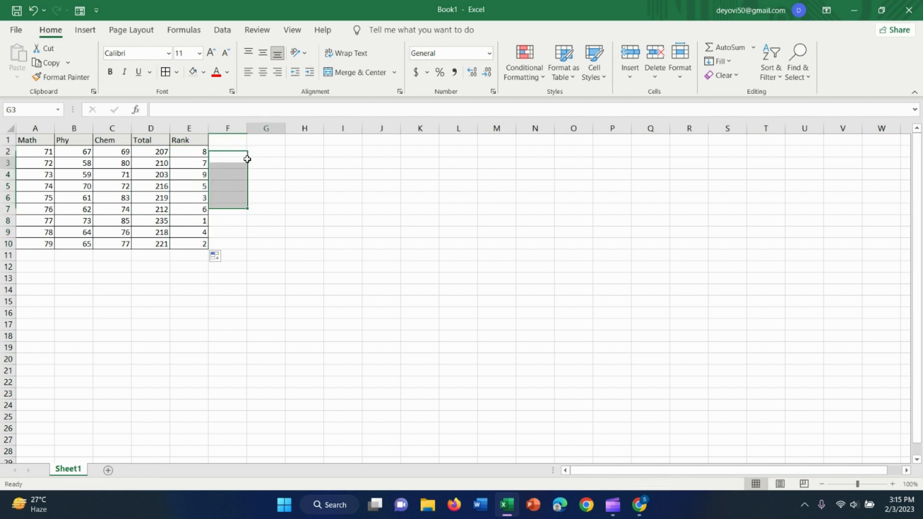
pyautogui.click(266, 162)
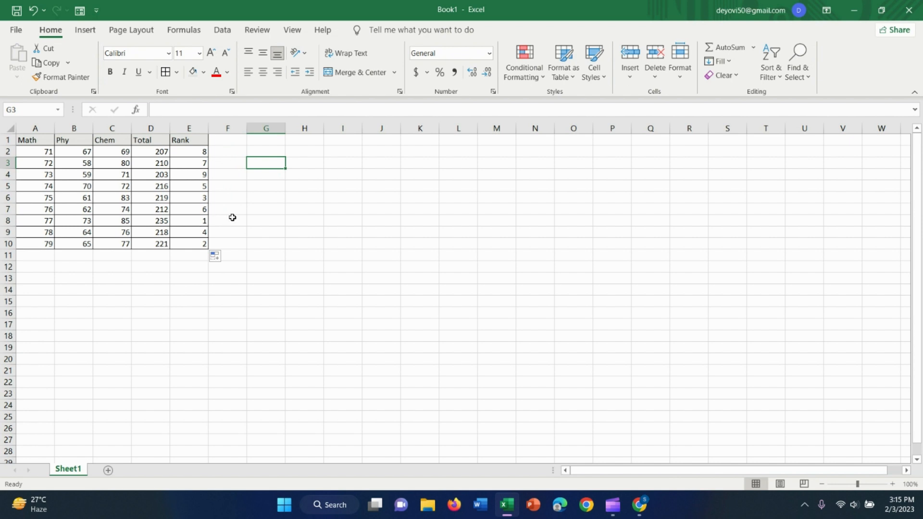
pyautogui.moveTo(369, 257)
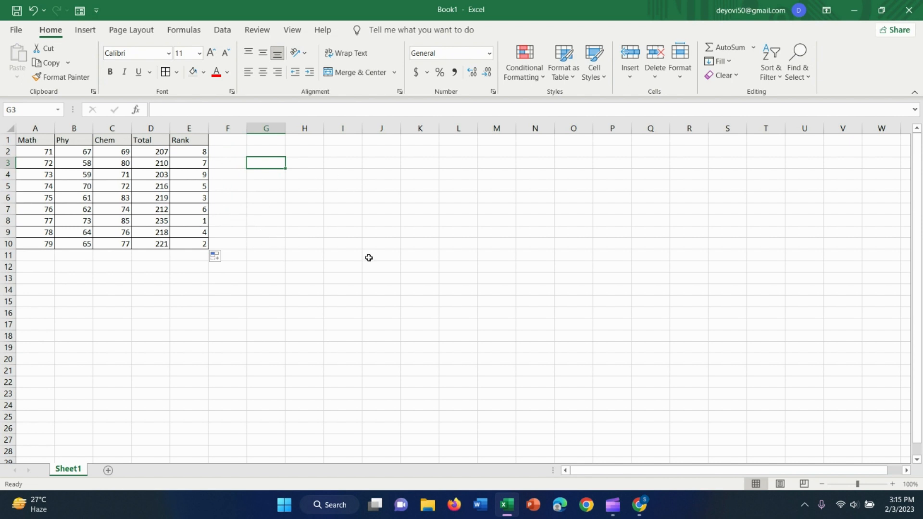
pyautogui.moveTo(609, 487)
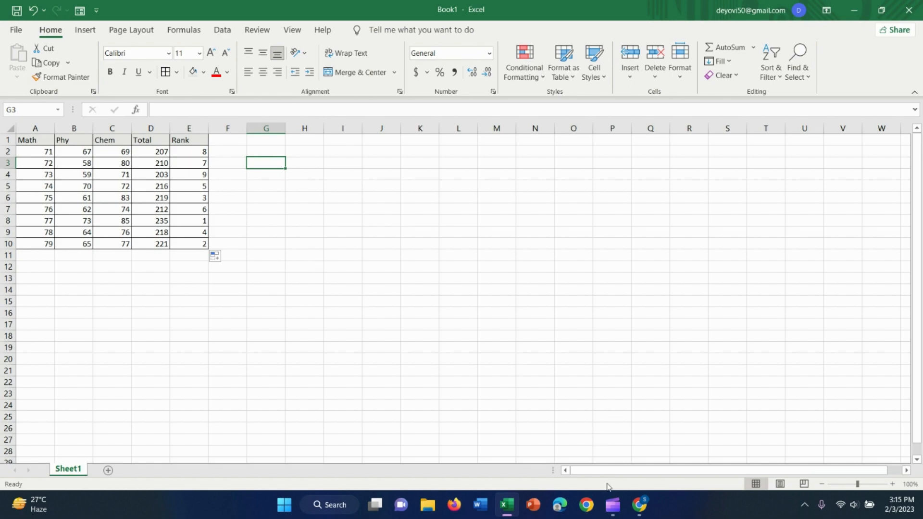